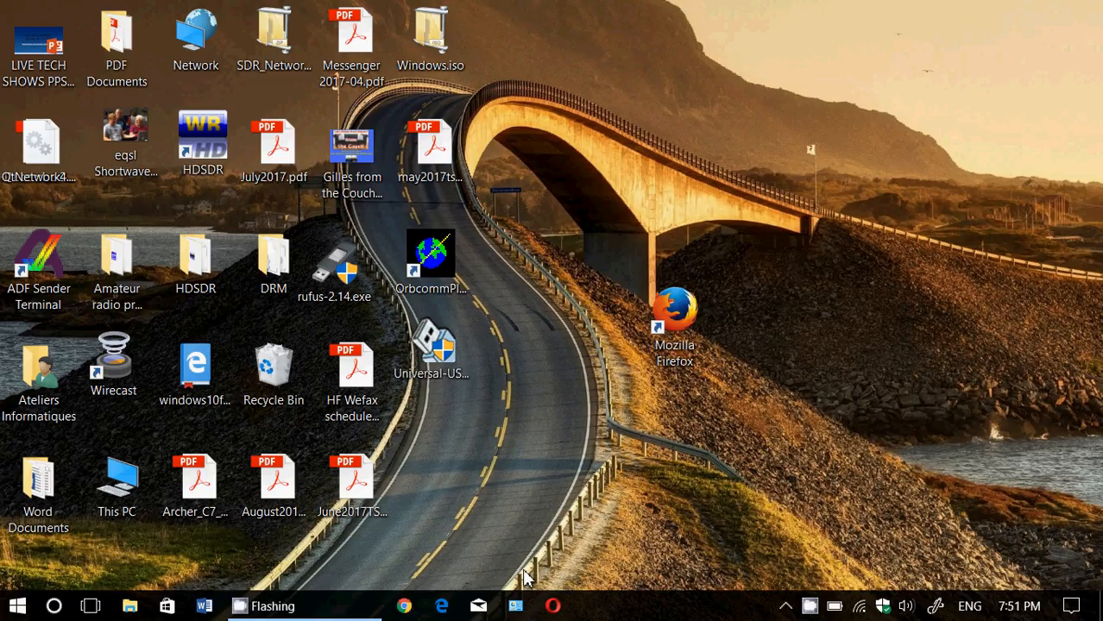
mouse_move(1099, 484)
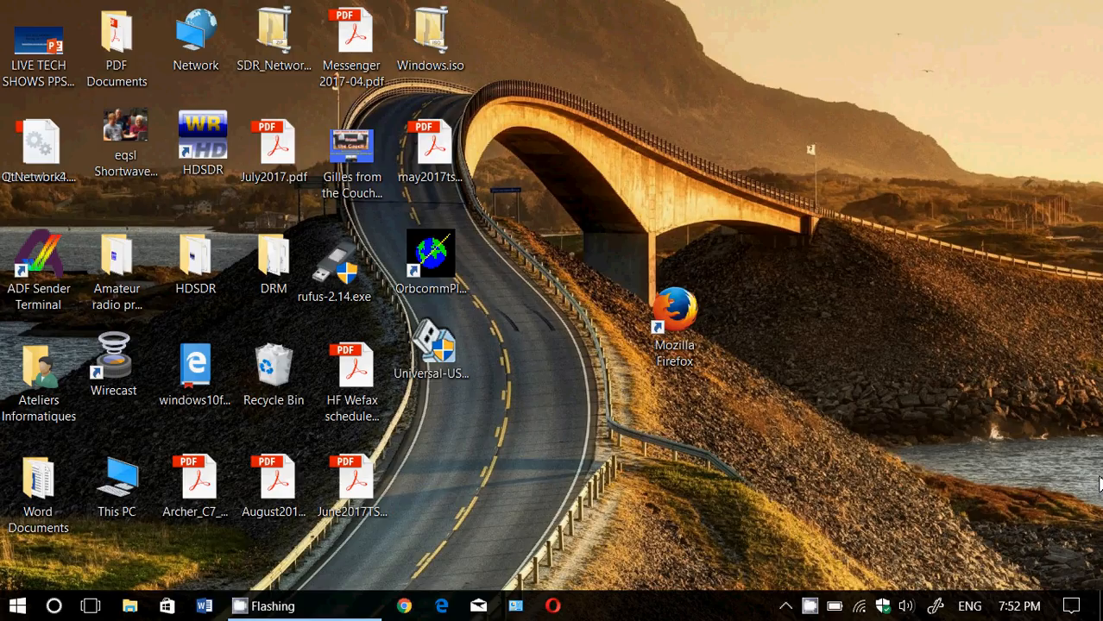
Reach the Windows Update page from the Action Center's All settings entry
click(1074, 604)
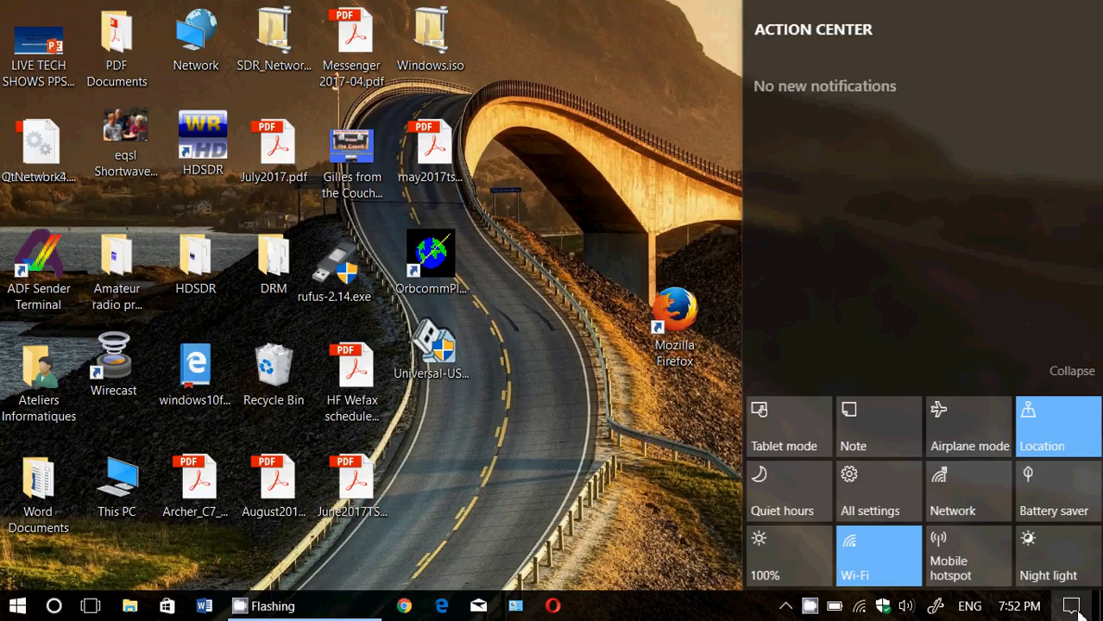
click(874, 492)
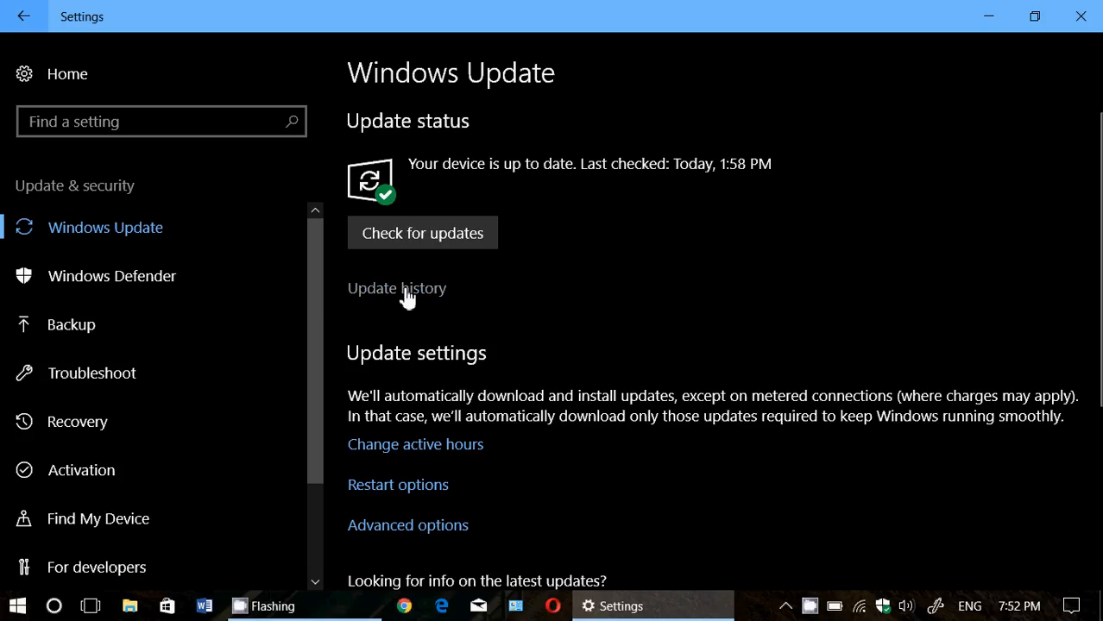
View the update history listing KB4041676 as installed on 10/10/2017
click(397, 288)
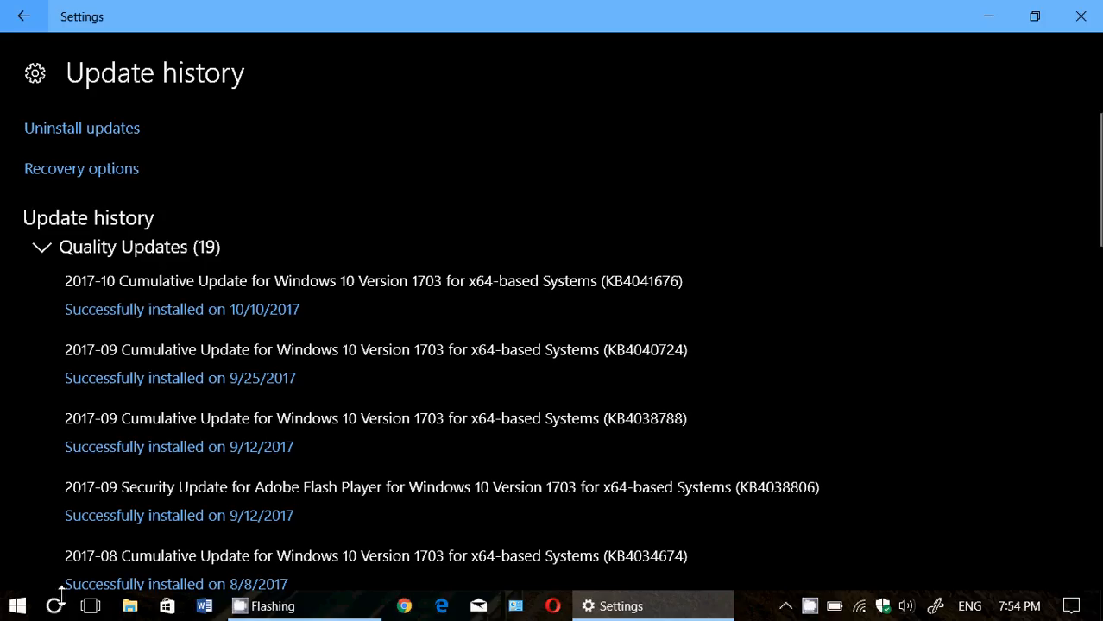
Launch winver from search to show Version 1703, OS Build 15063.674
click(53, 606)
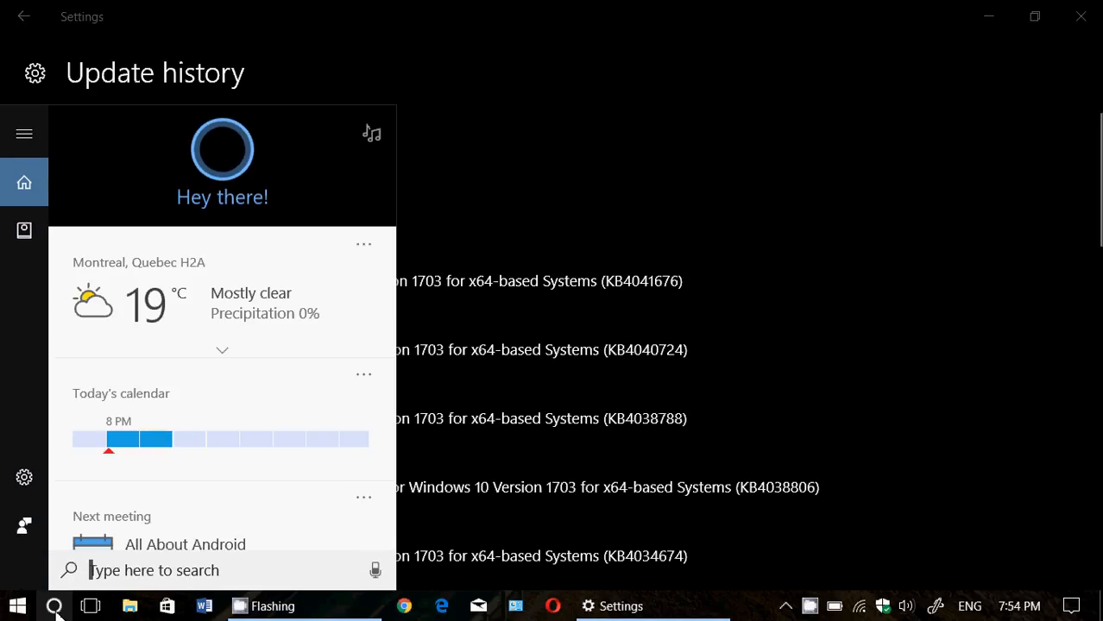
text(winver)
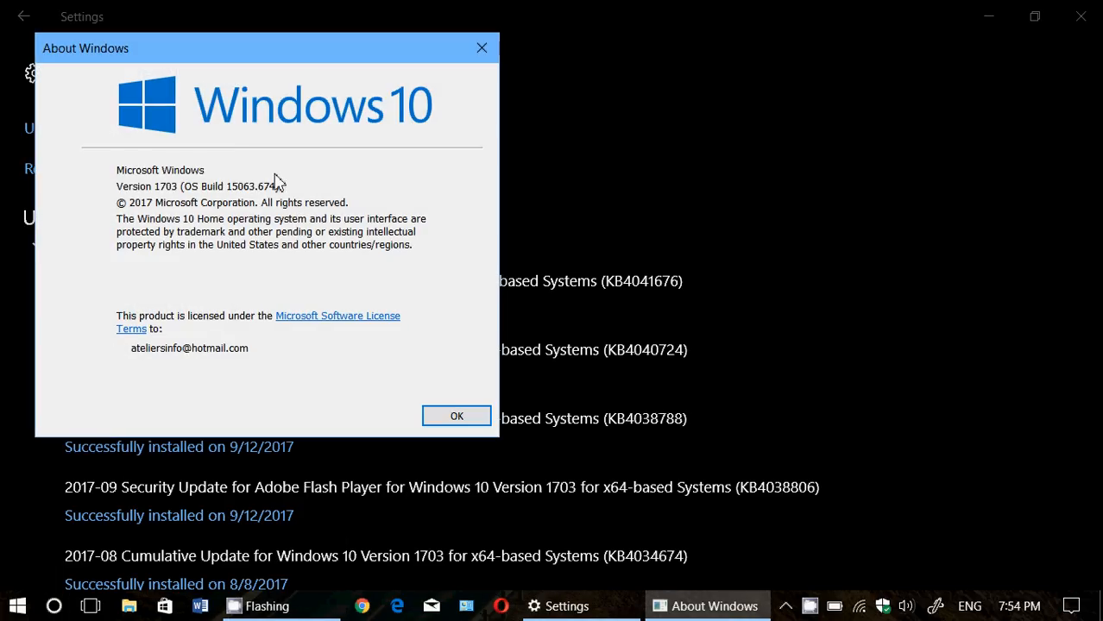
mouse_move(320, 183)
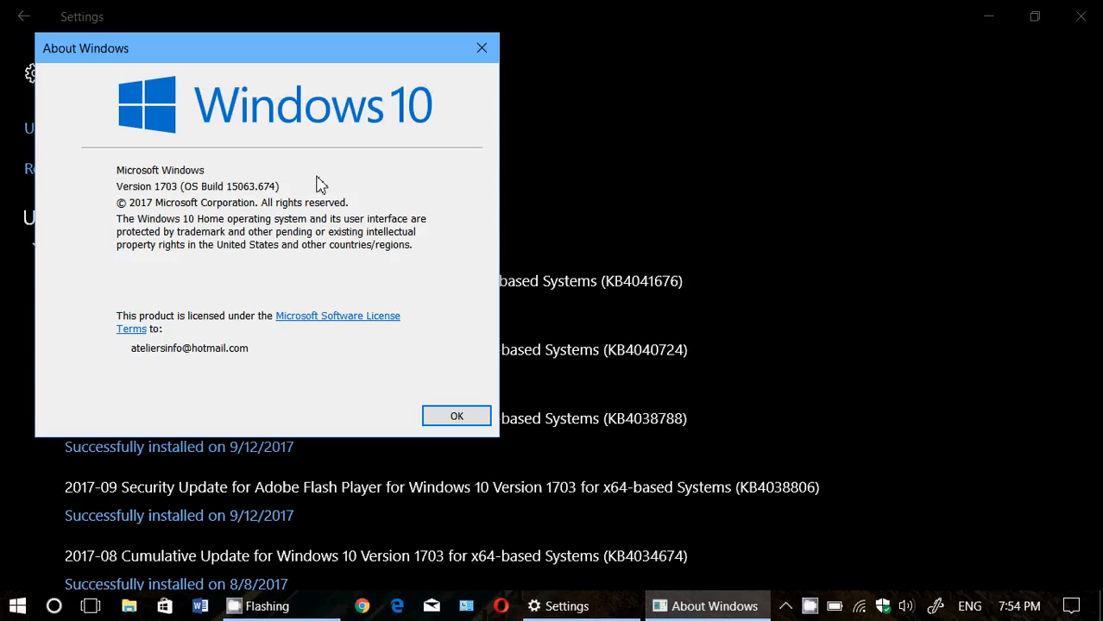
mouse_move(480, 46)
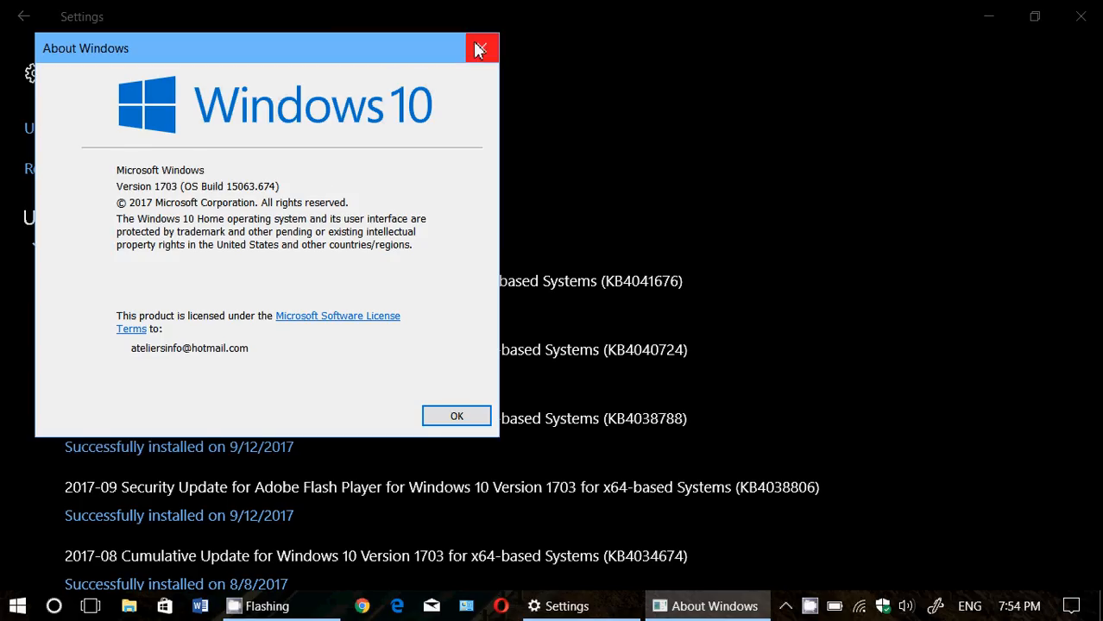